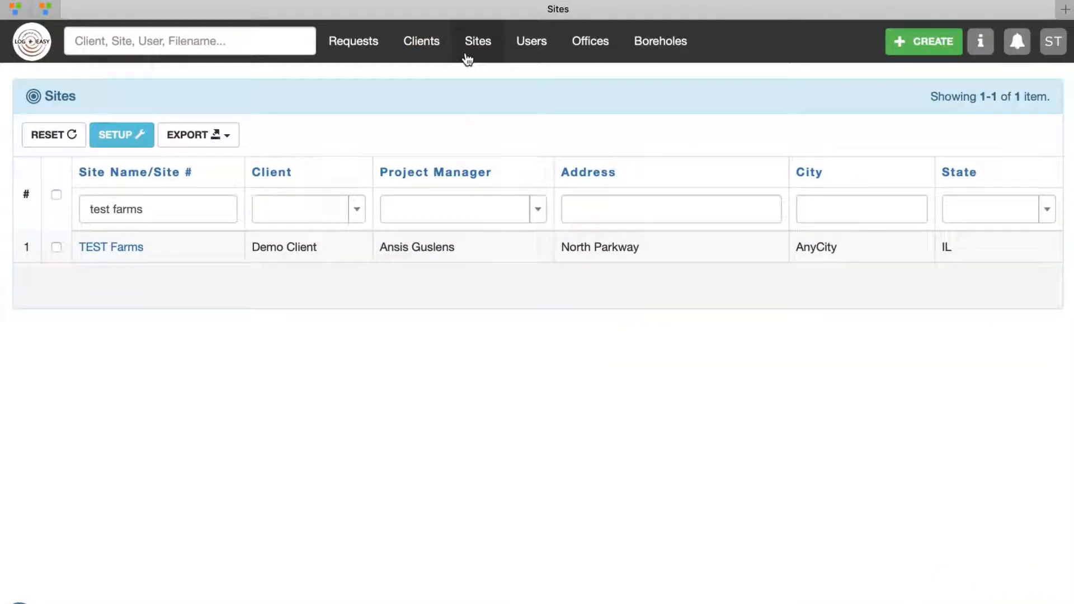
{"action": "mouse_move", "coordinate": [195, 246]}
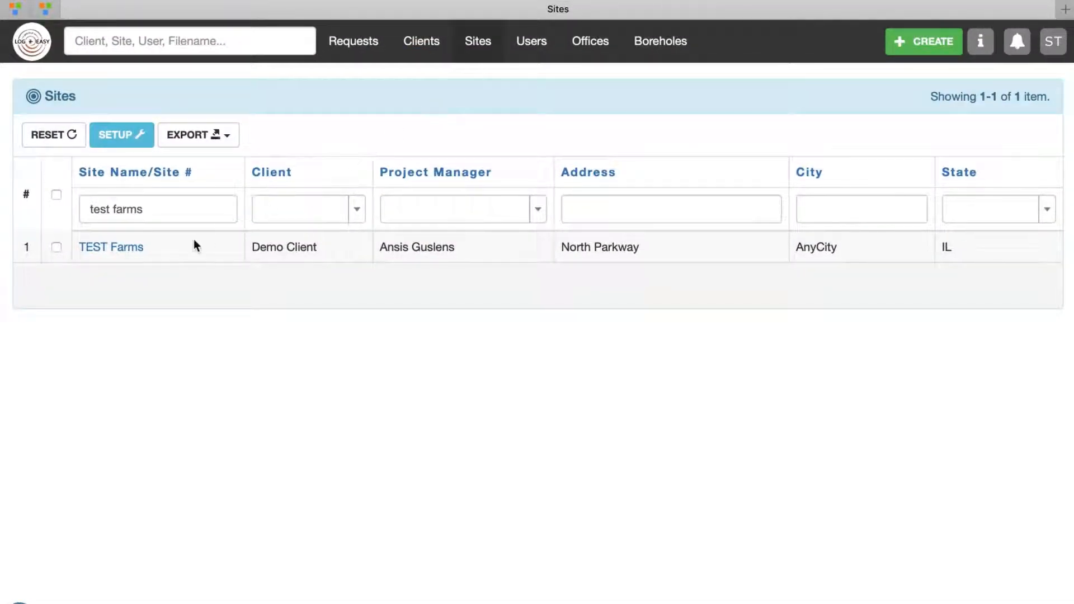
{"action": "mouse_move", "coordinate": [110, 247]}
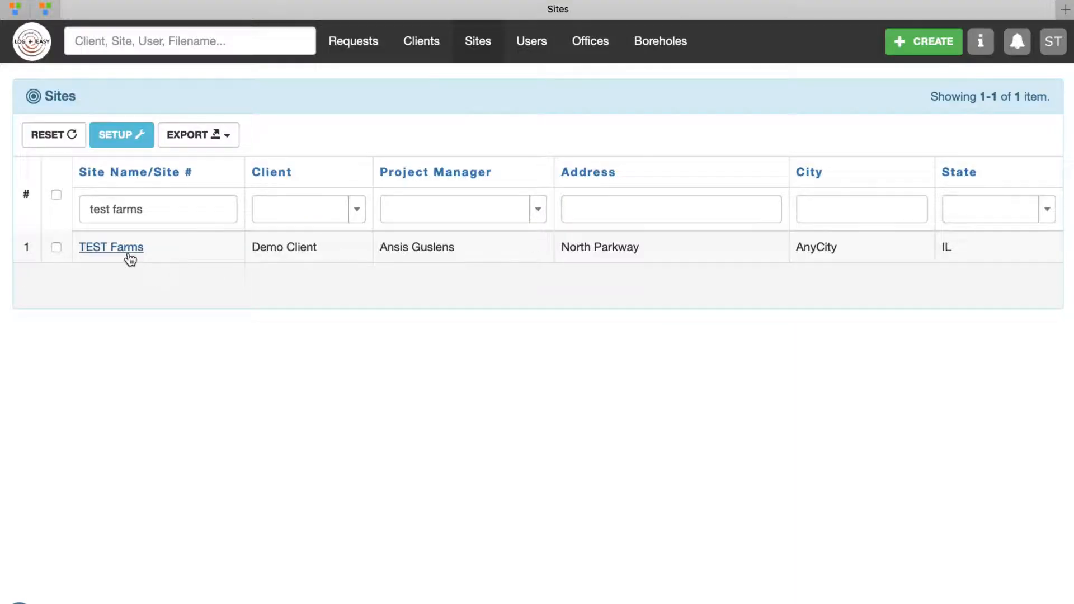
Step: Open the TEST Farms site record from the Site Name column
{"action": "left_click", "coordinate": [111, 247]}
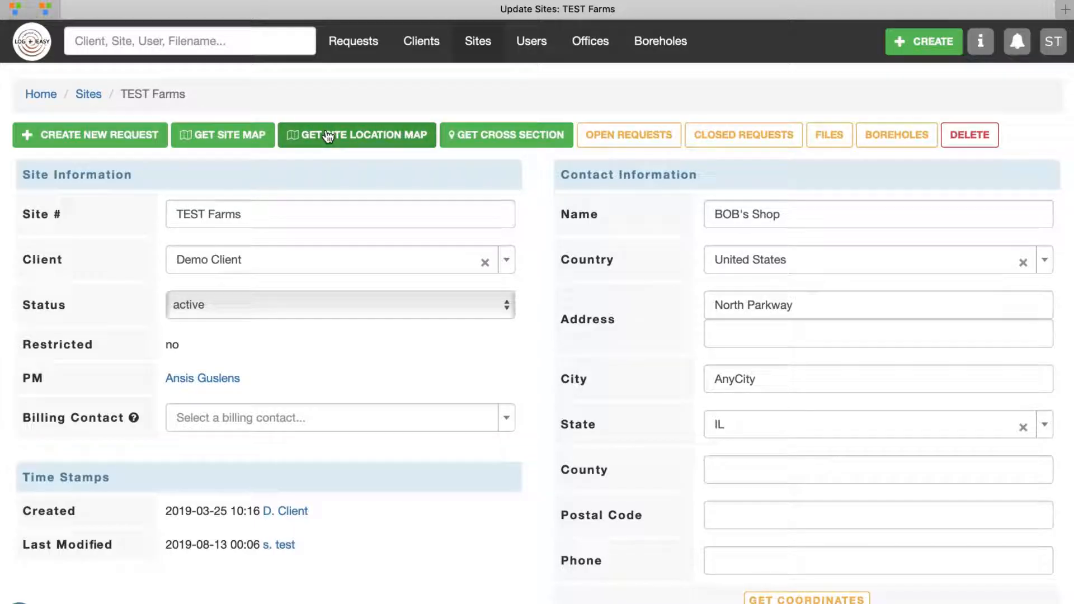
Step: Generate a TEST Farms site location map on USGS Topo at zoom level 3 and open the PDF
{"action": "left_click", "coordinate": [356, 134]}
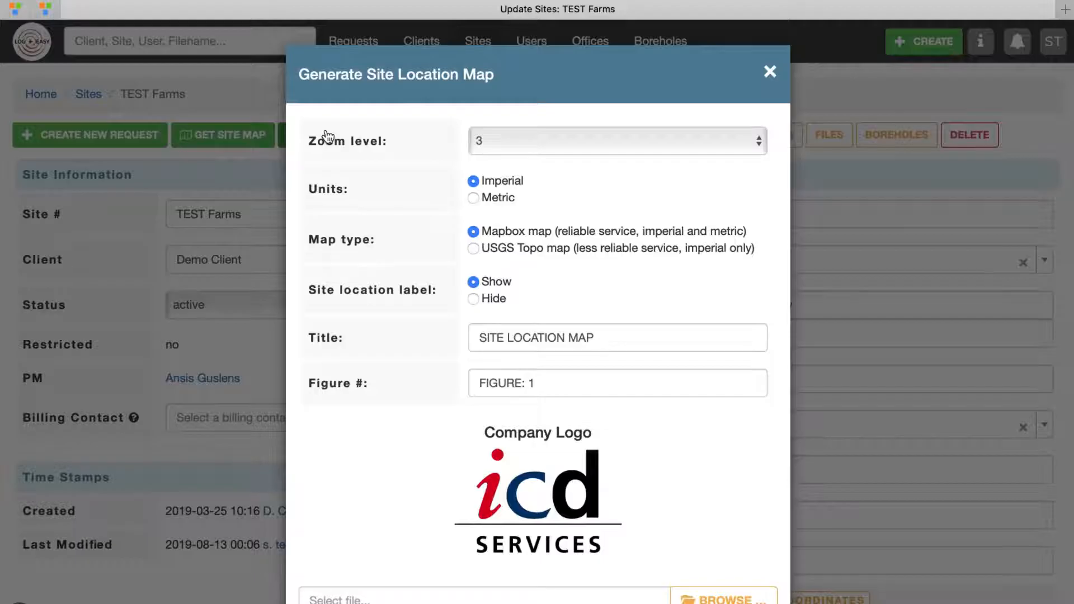
{"action": "left_click", "coordinate": [616, 141]}
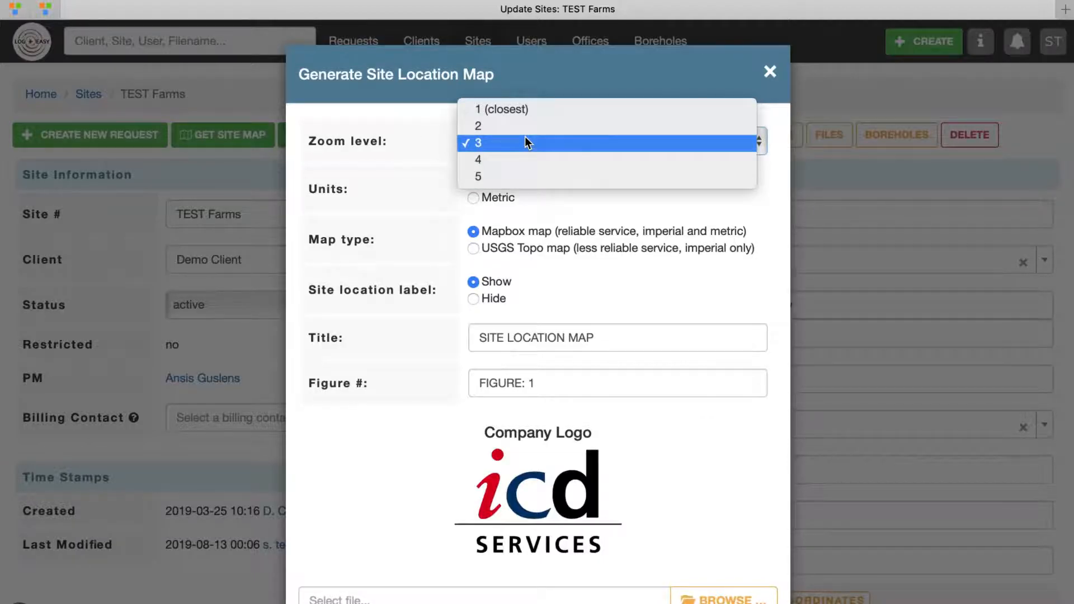
{"action": "left_click", "coordinate": [478, 143]}
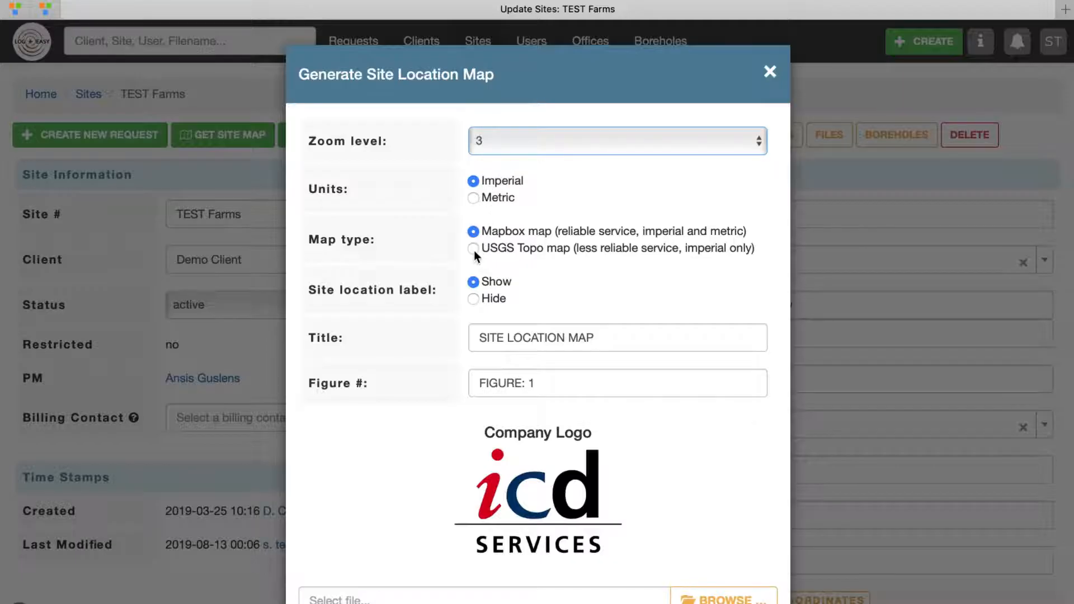
{"action": "left_click", "coordinate": [474, 249]}
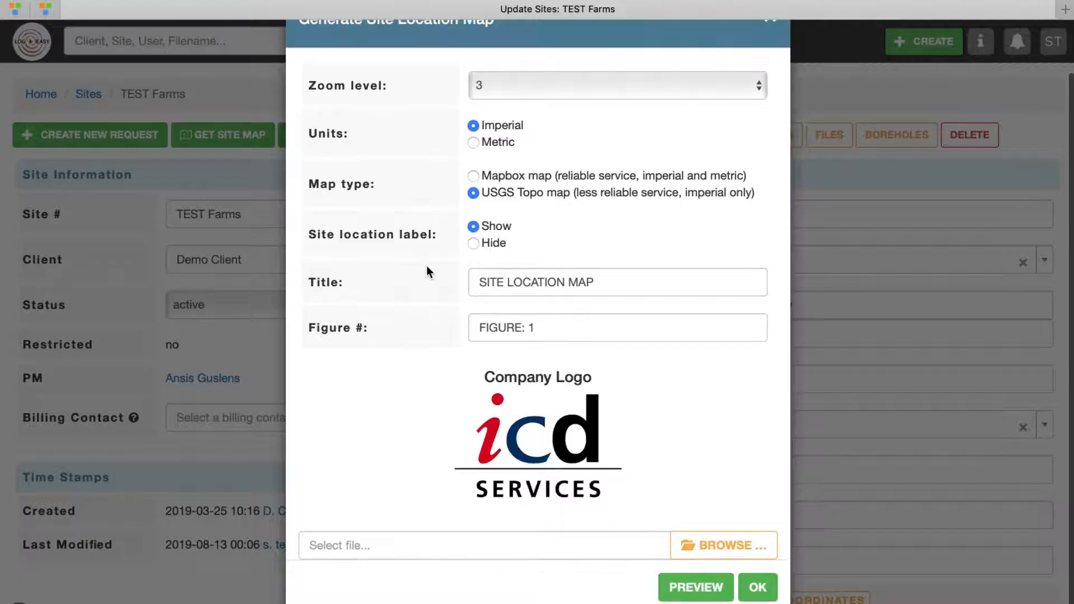
{"action": "left_click", "coordinate": [695, 588]}
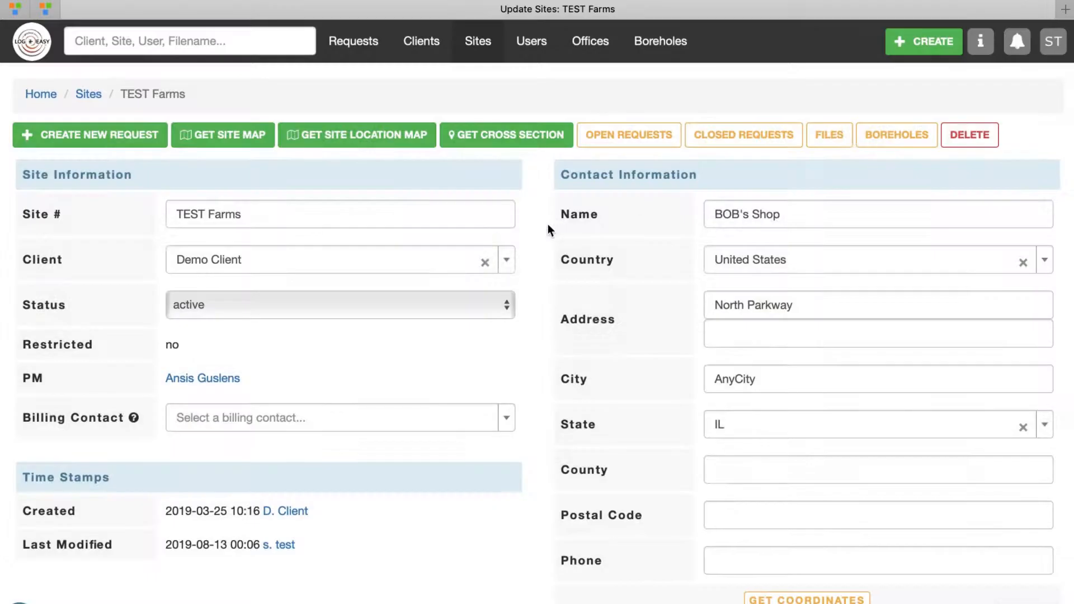
{"action": "left_click", "coordinate": [356, 134]}
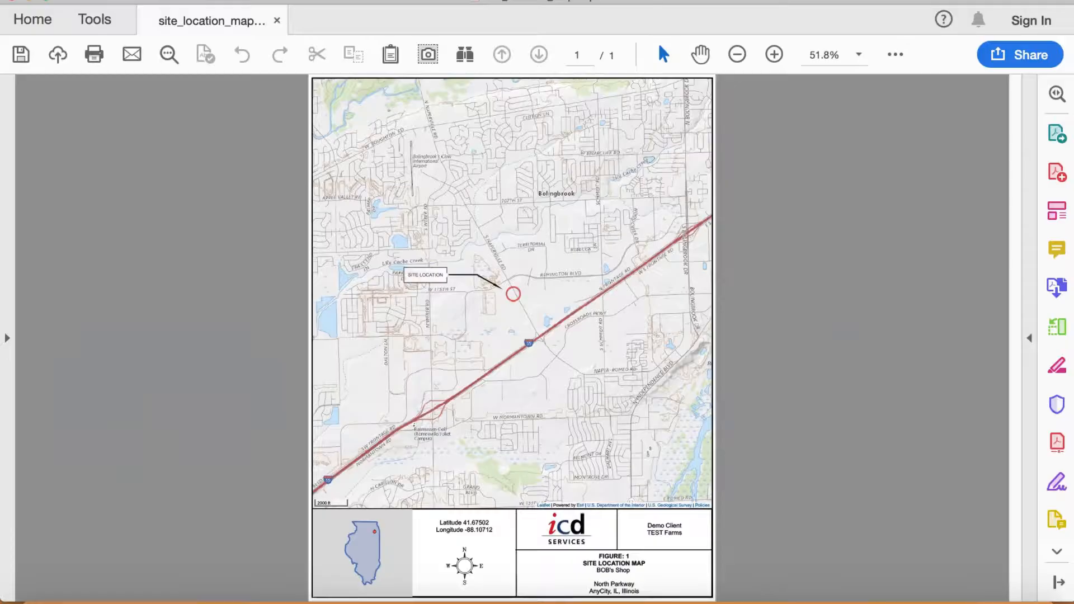